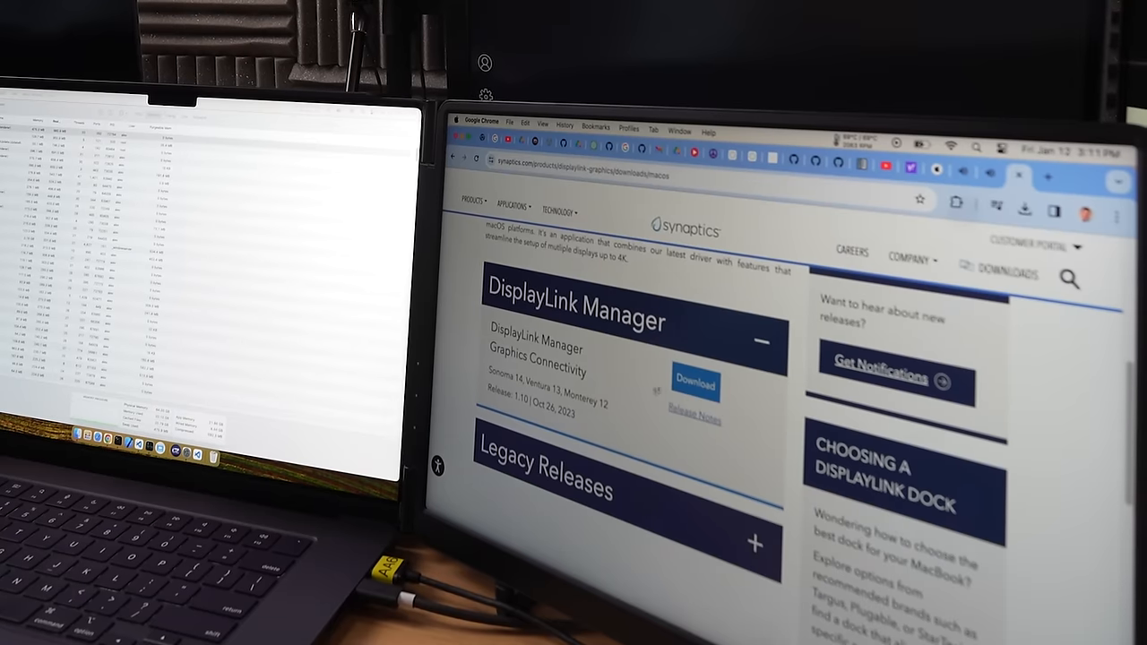
- Download the DisplayLink Manager driver from the Synaptics page, reaching the licence agreement
click(696, 385)
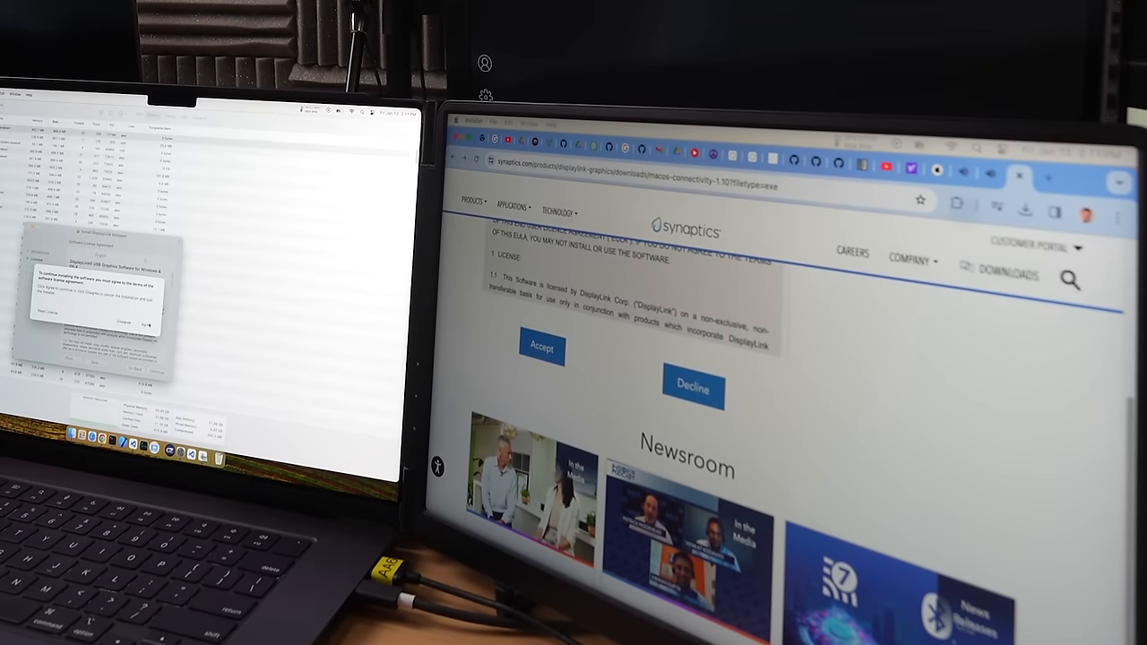
click(150, 321)
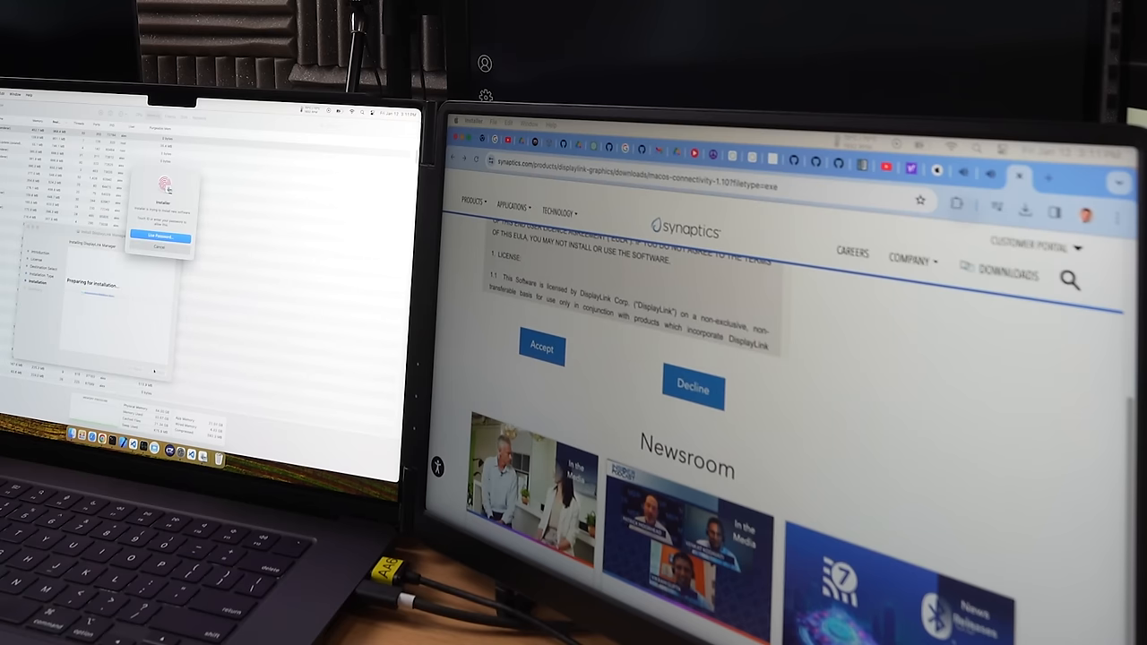